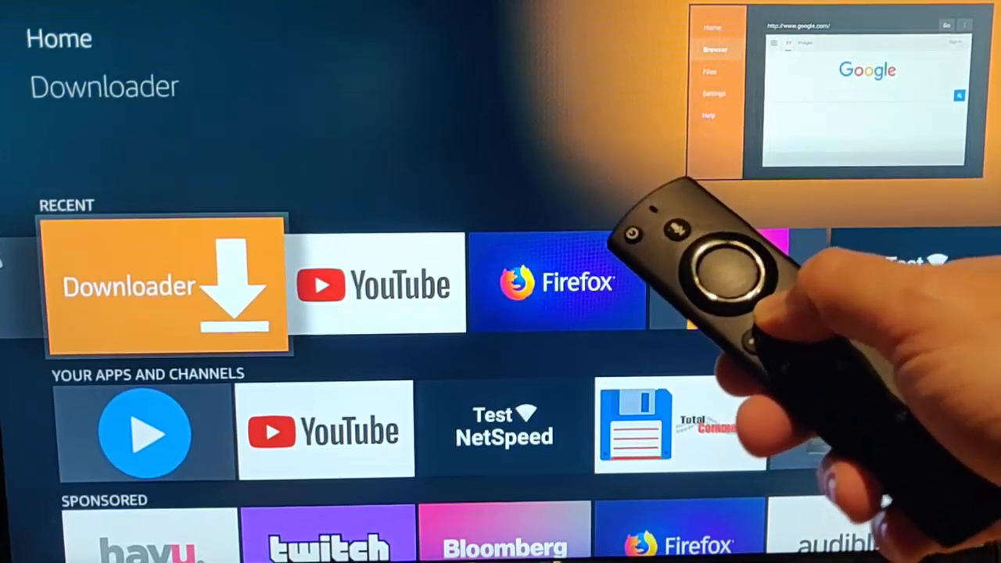
Bring up the quick menu (Apps, Sleep, Mirroring) and focus the Sleep option.
key(home)
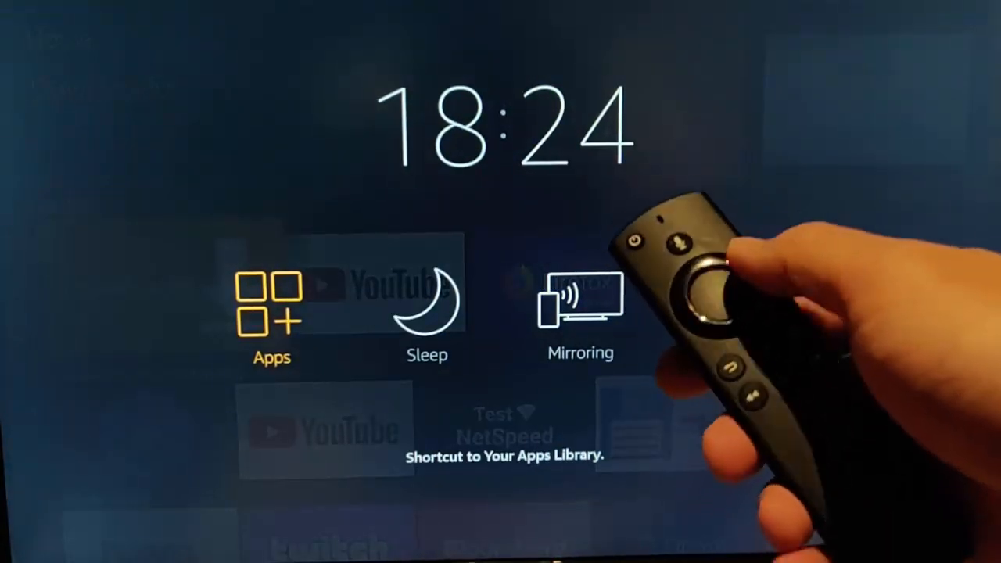
key(Right)
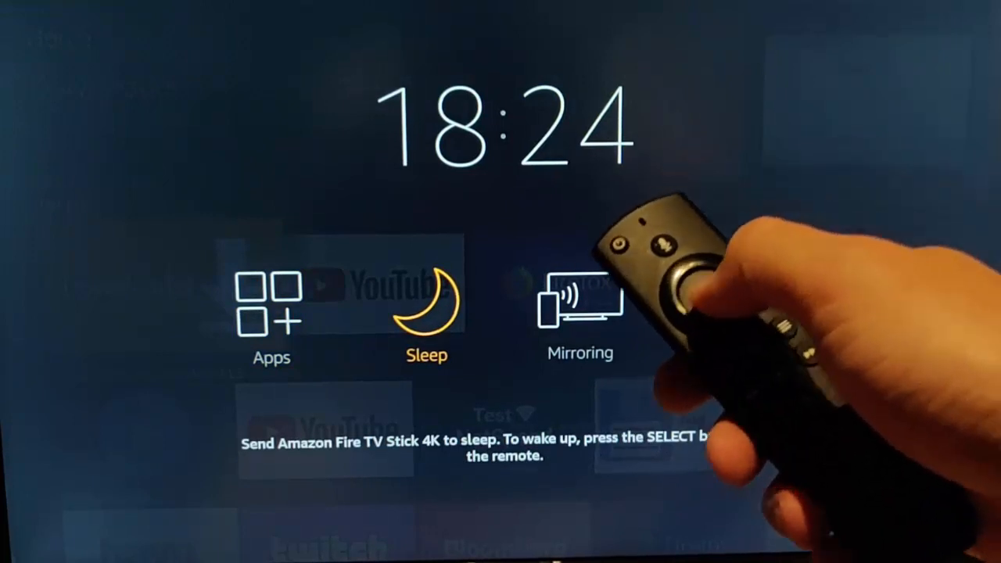